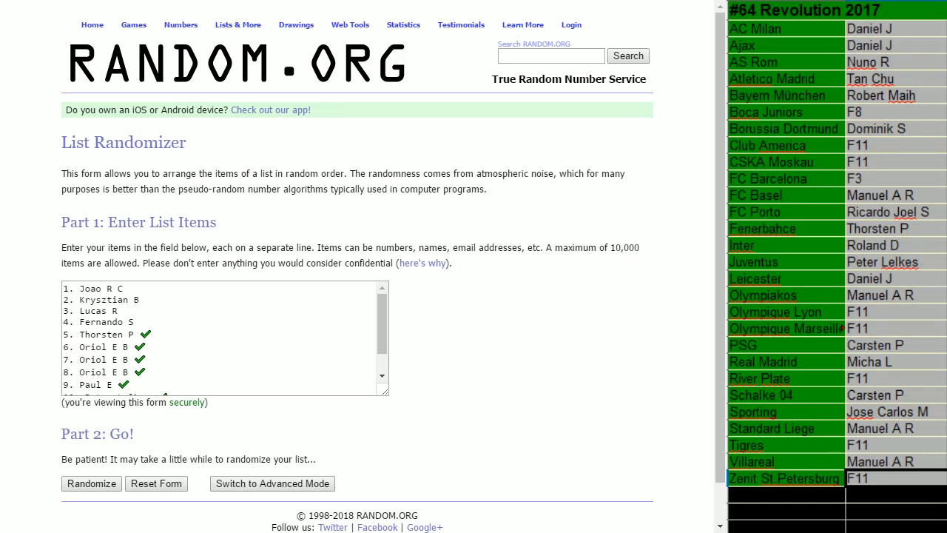
- Scroll the List Randomizer entry box up and down to check all twelve names
{"action": "scroll", "scroll_direction": "down", "scroll_amount": 3}
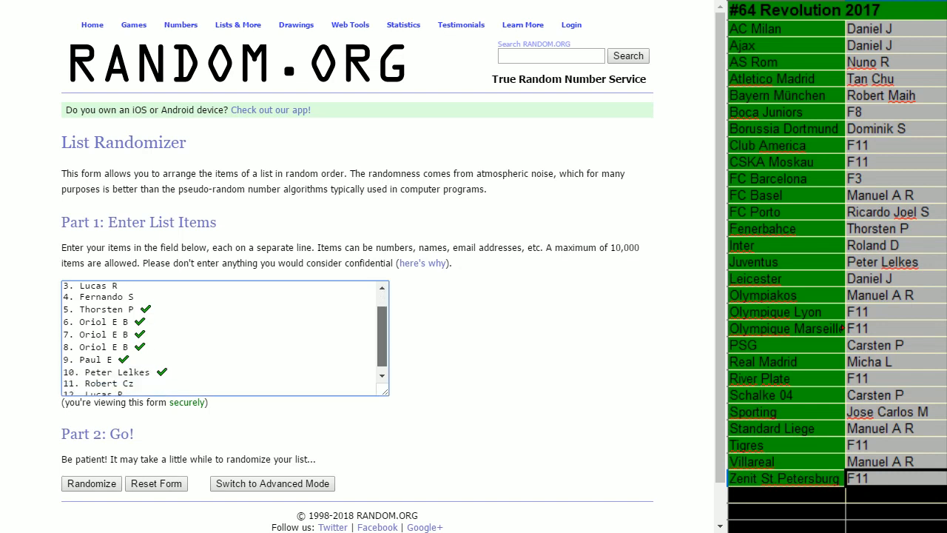
{"action": "scroll", "scroll_direction": "up", "scroll_amount": 3}
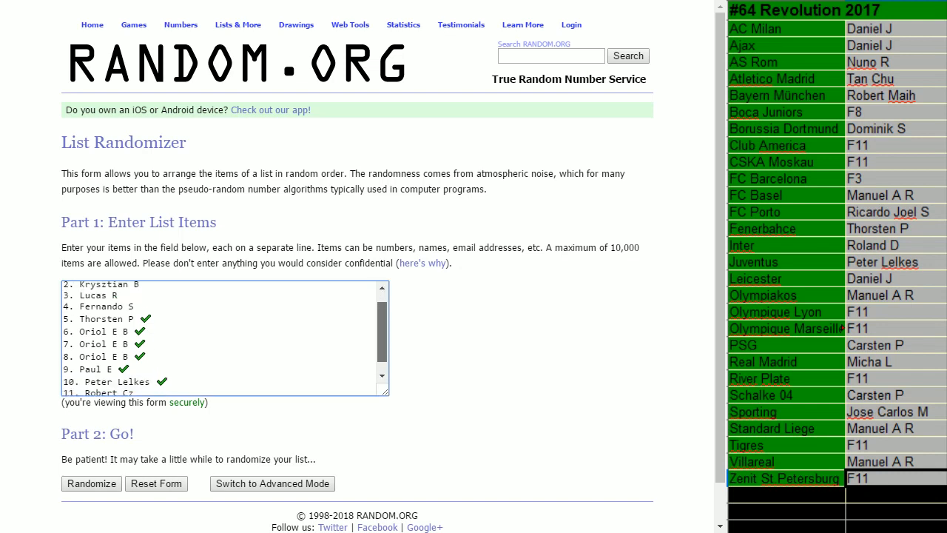
{"action": "scroll", "scroll_direction": "down", "scroll_amount": 3}
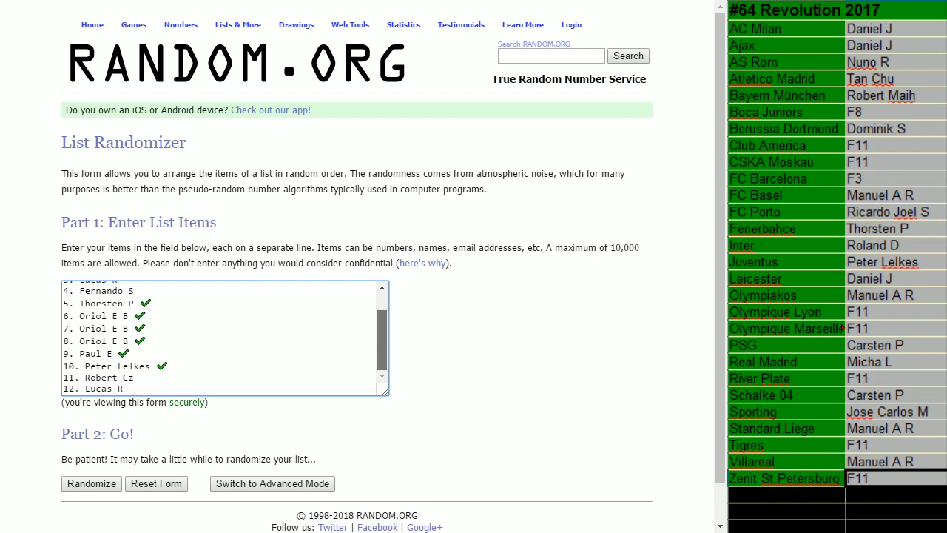
{"action": "scroll", "scroll_direction": "up", "scroll_amount": 3}
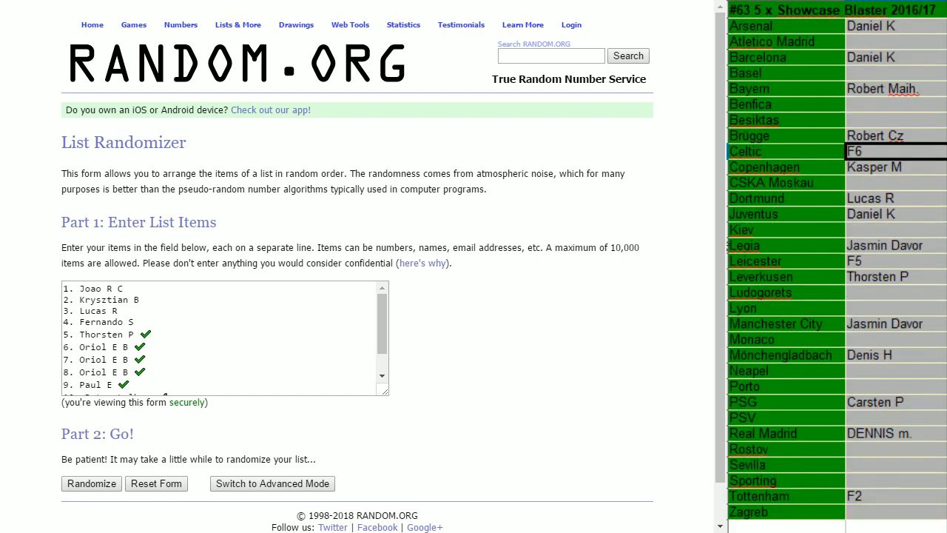
{"action": "mouse_move", "coordinate": [762, 309]}
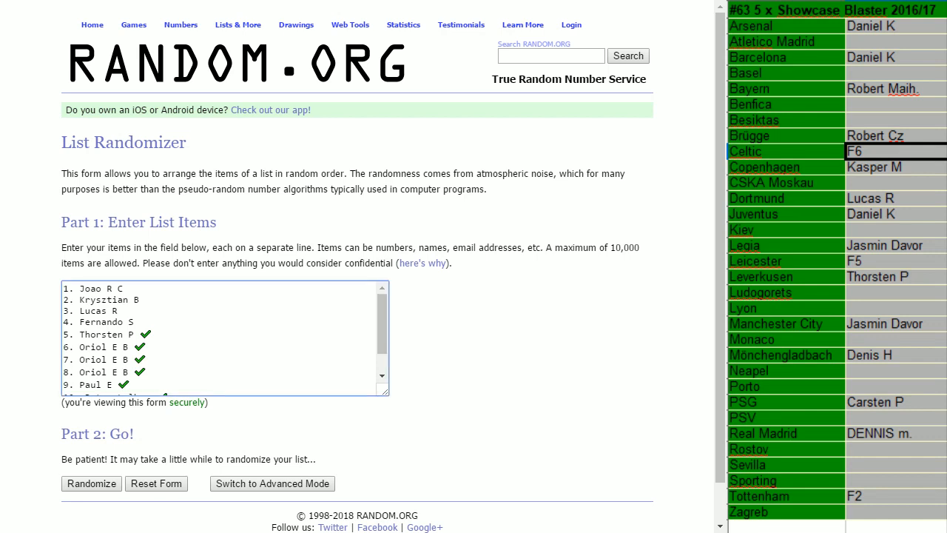
{"action": "scroll", "scroll_direction": "down", "scroll_amount": 3}
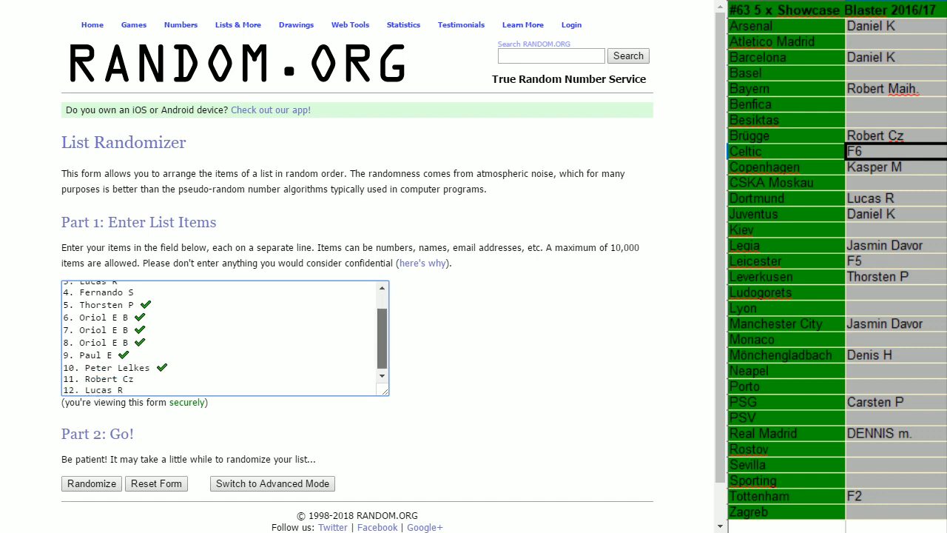
{"action": "scroll", "scroll_direction": "up", "scroll_amount": 3}
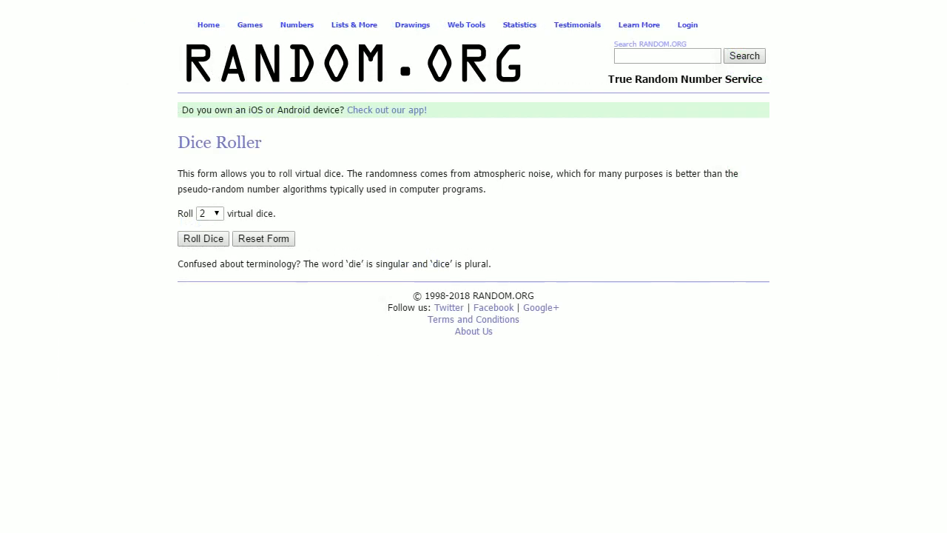
- Return to the List Randomizer page with the twelve names still entered
{"action": "left_click", "coordinate": [203, 238]}
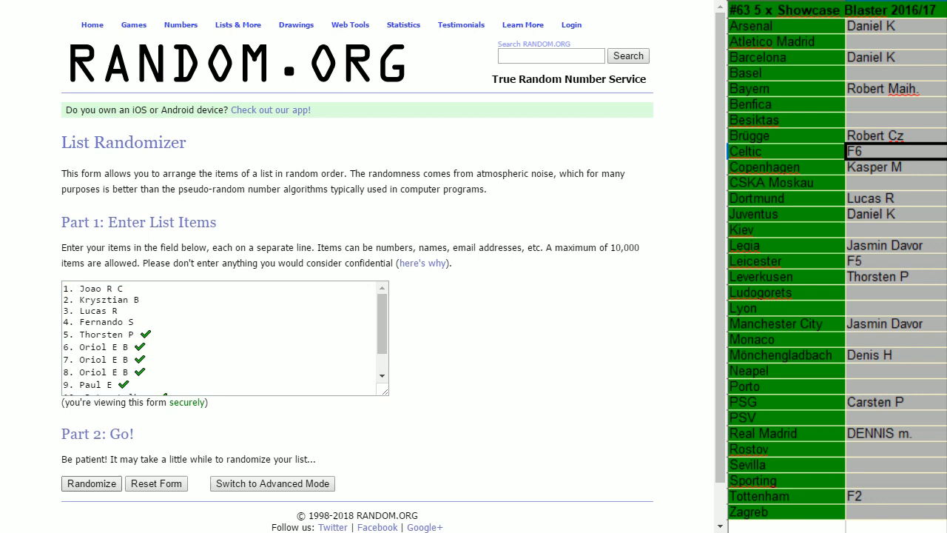
- Randomize the list, then hit Again! until it reports seven shuffles
{"action": "left_click", "coordinate": [92, 482]}
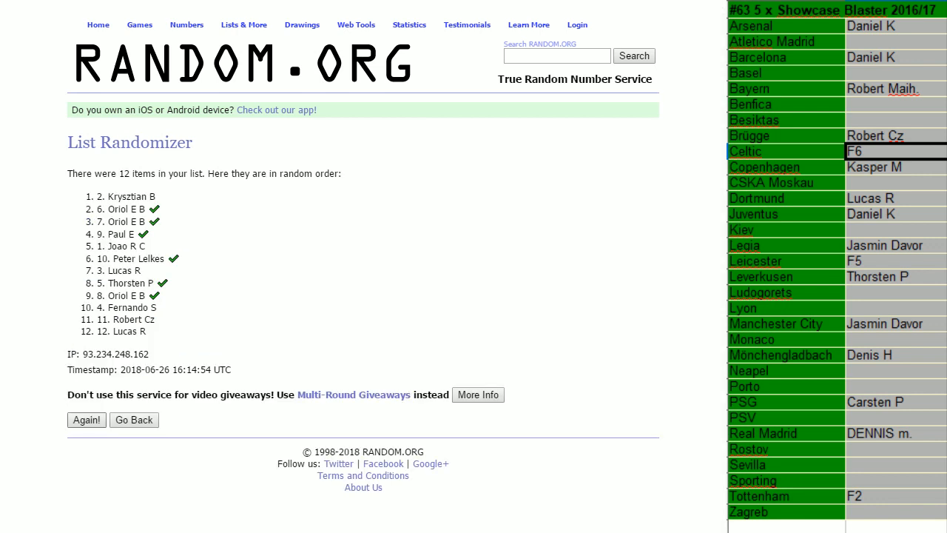
{"action": "left_click", "coordinate": [86, 420]}
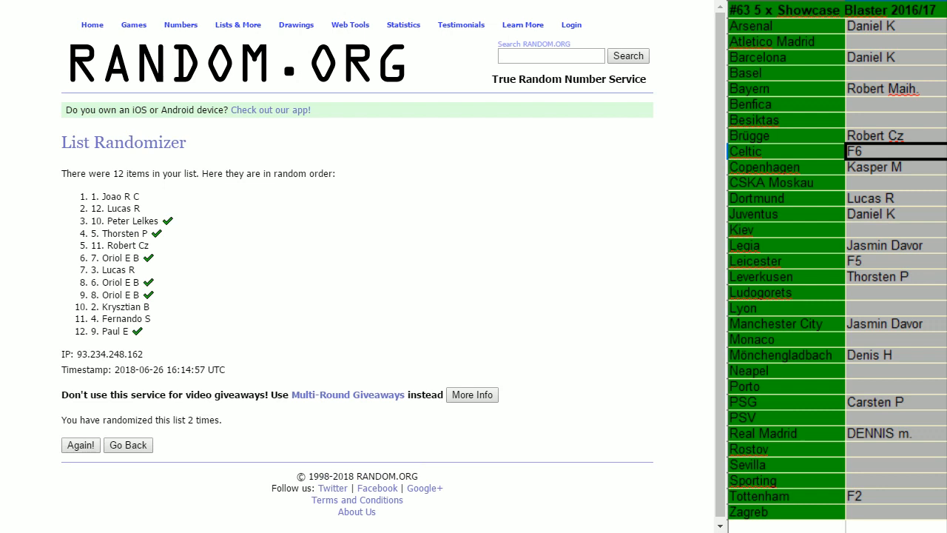
{"action": "double_click", "coordinate": [190, 420]}
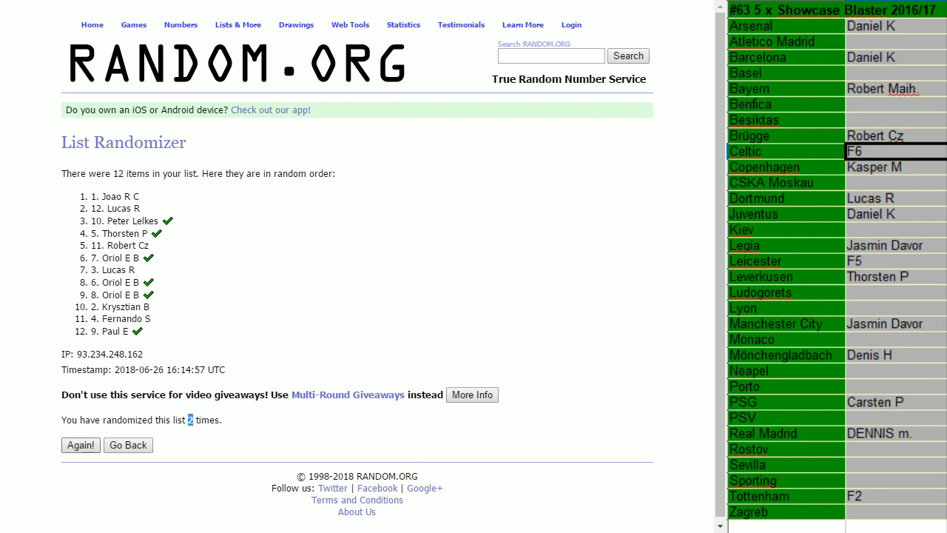
{"action": "left_click", "coordinate": [80, 444]}
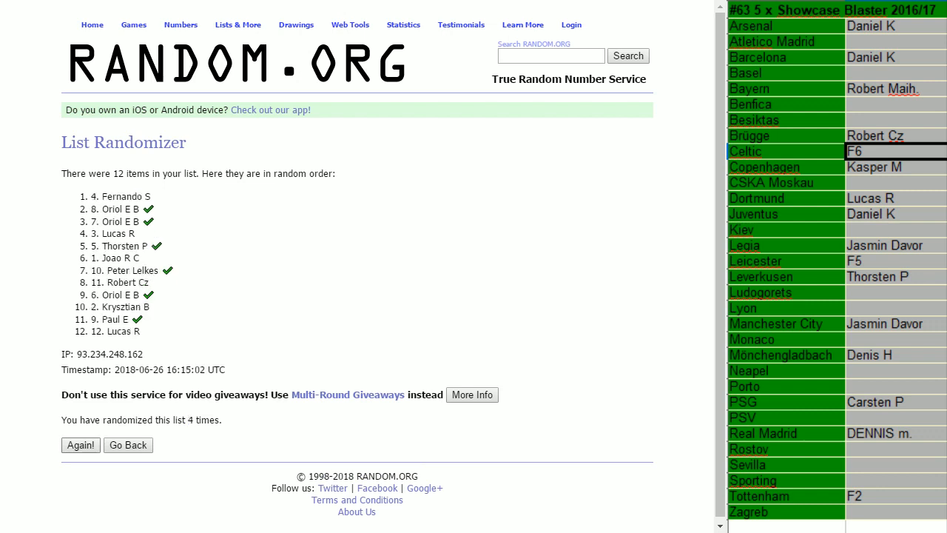
{"action": "left_click", "coordinate": [79, 444]}
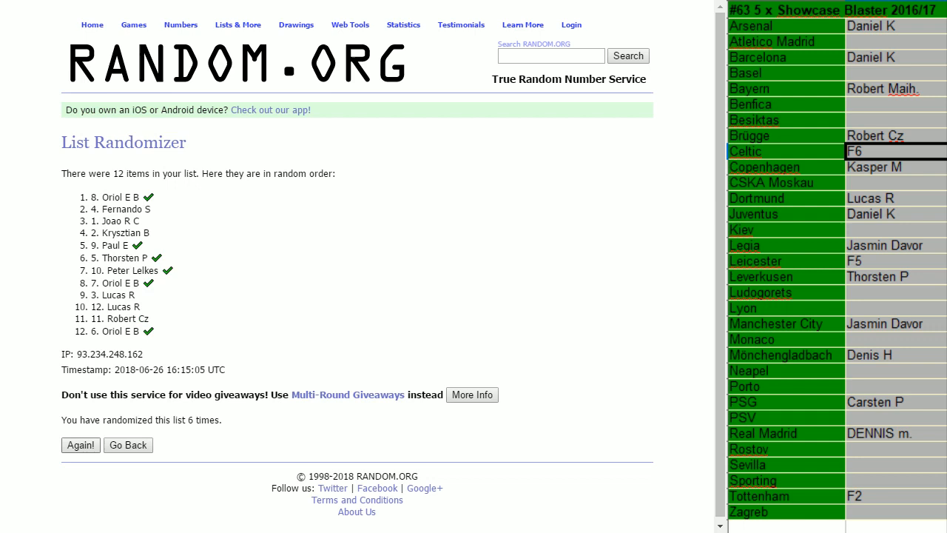
{"action": "left_click", "coordinate": [80, 443]}
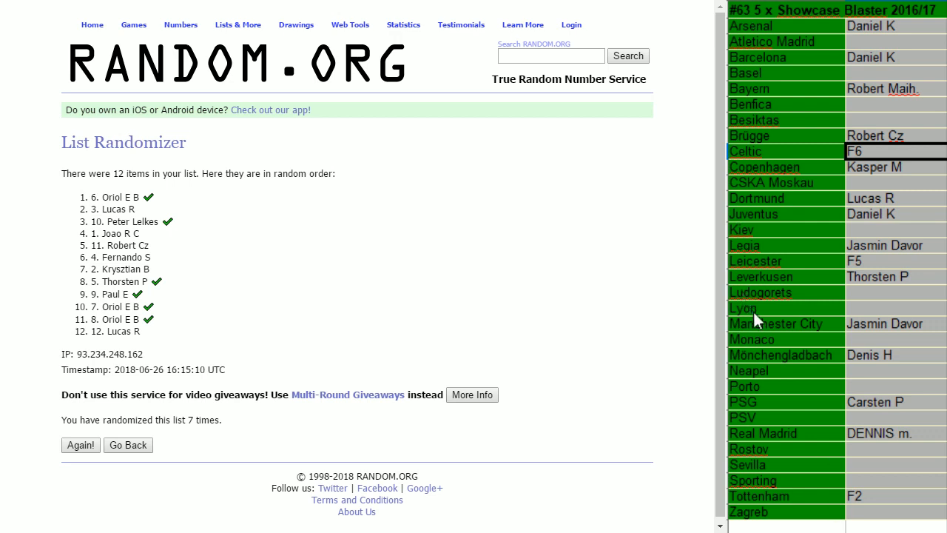
{"action": "mouse_move", "coordinate": [864, 511]}
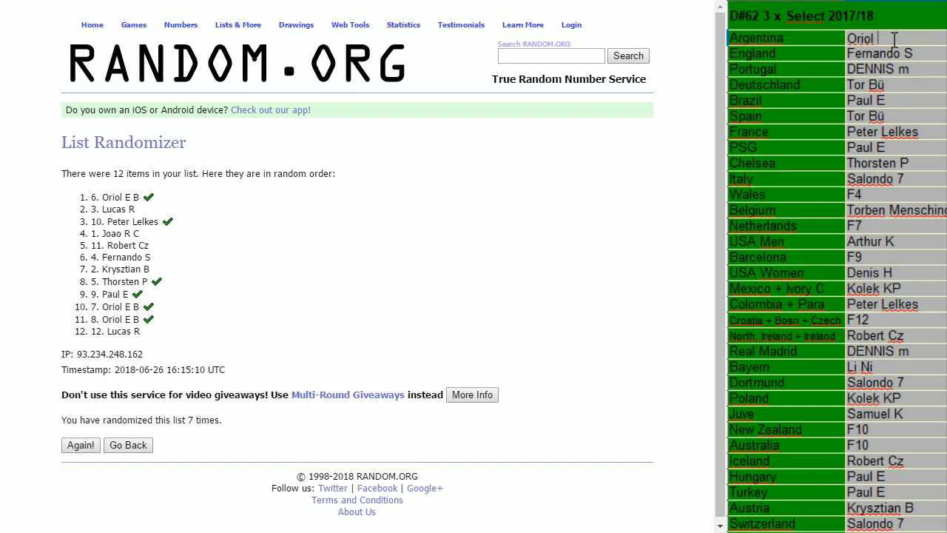
{"action": "type", "text": "(F"}
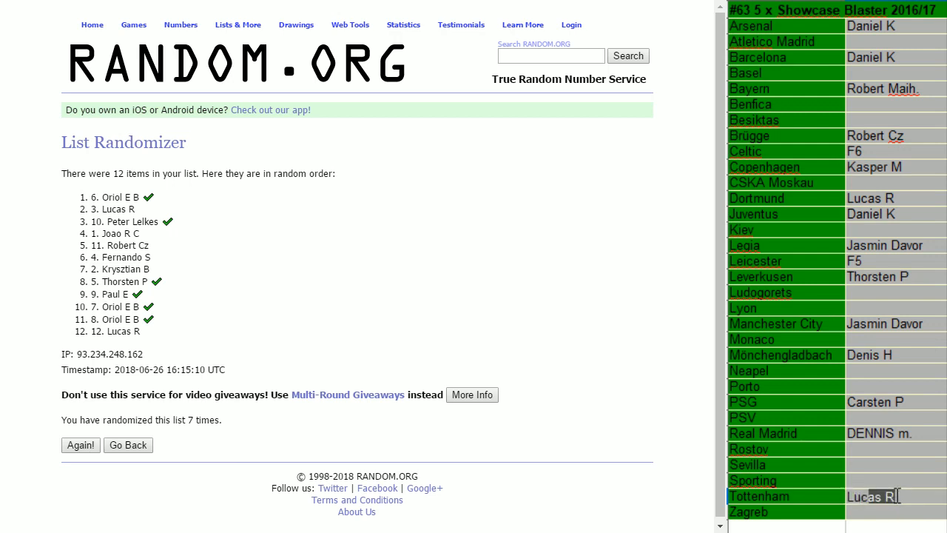
{"action": "type", "text": "(F"}
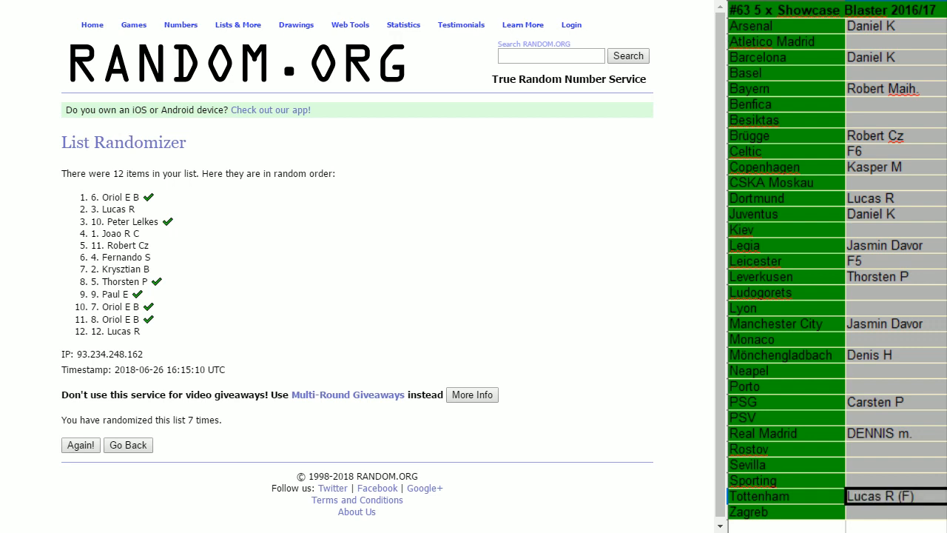
{"action": "mouse_move", "coordinate": [776, 461]}
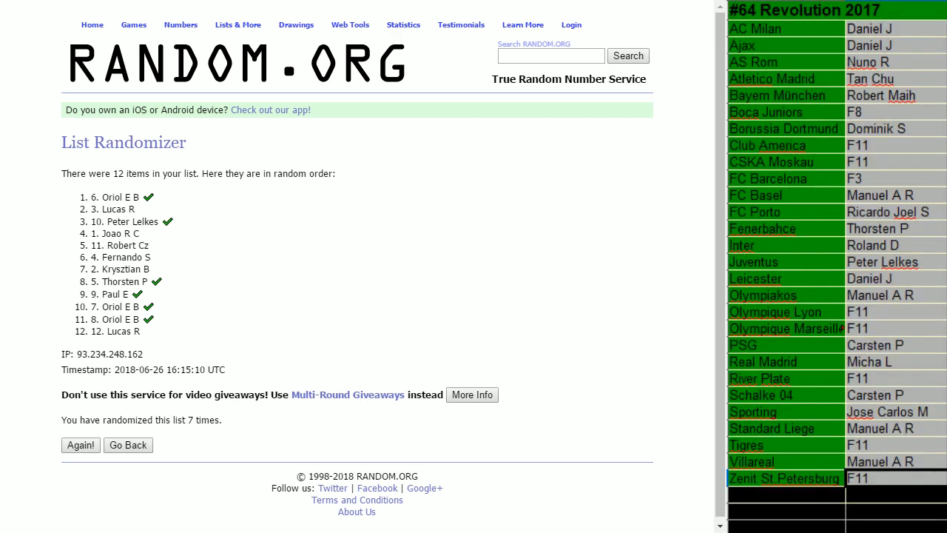
- Select the player cells beside FC Barcelona and Netherlands for the winners' names
{"action": "left_click", "coordinate": [880, 178]}
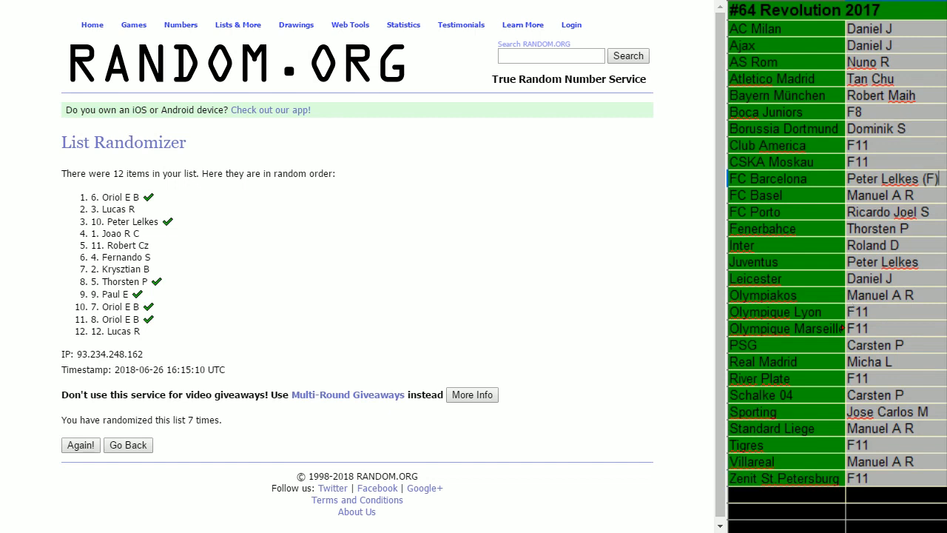
{"action": "mouse_move", "coordinate": [793, 243]}
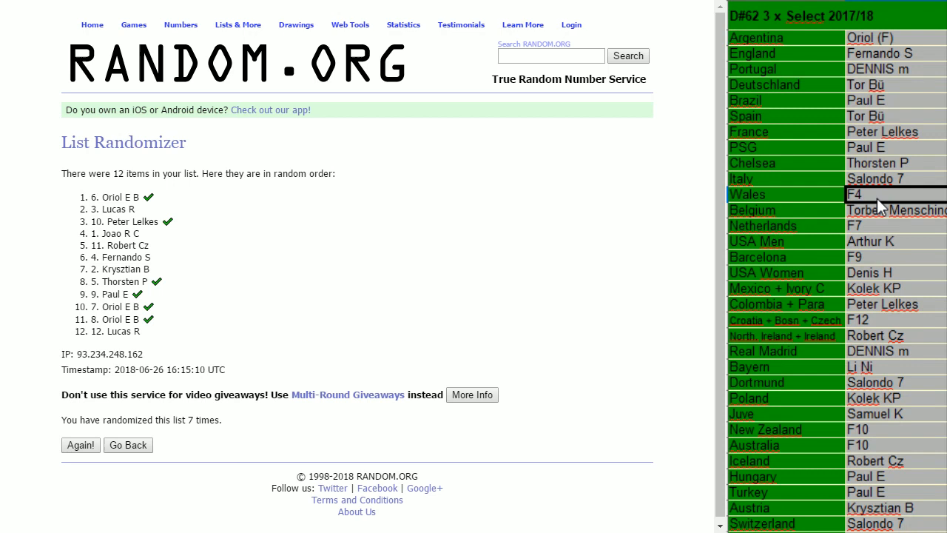
{"action": "mouse_move", "coordinate": [910, 228]}
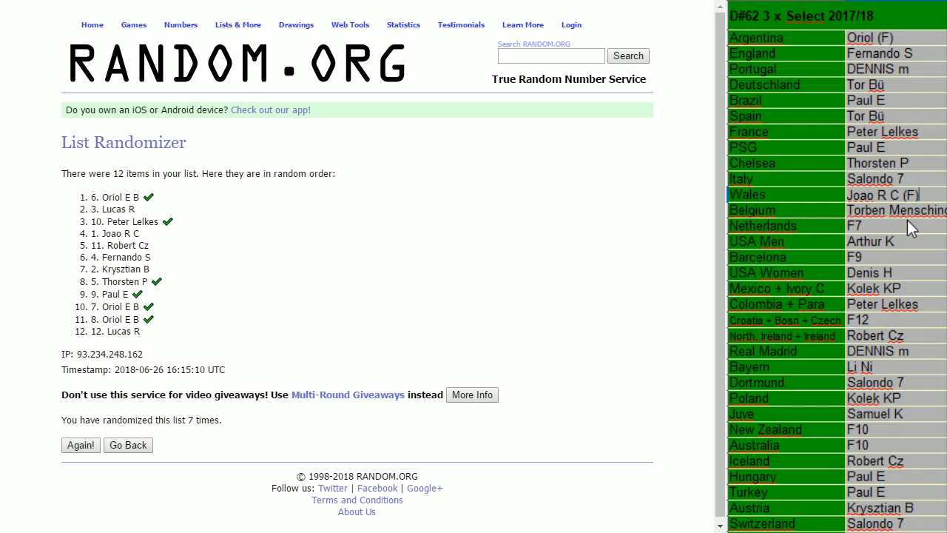
{"action": "mouse_move", "coordinate": [917, 318]}
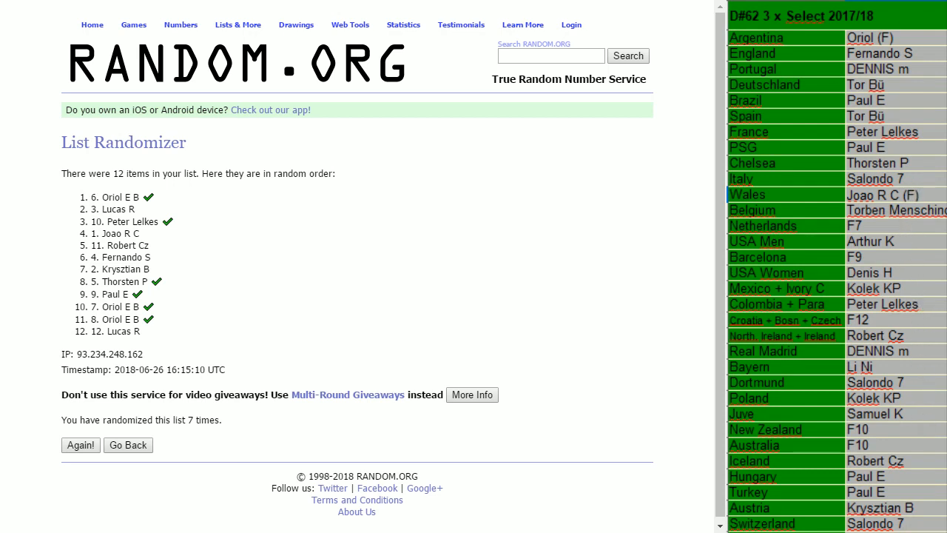
{"action": "left_click", "coordinate": [881, 195]}
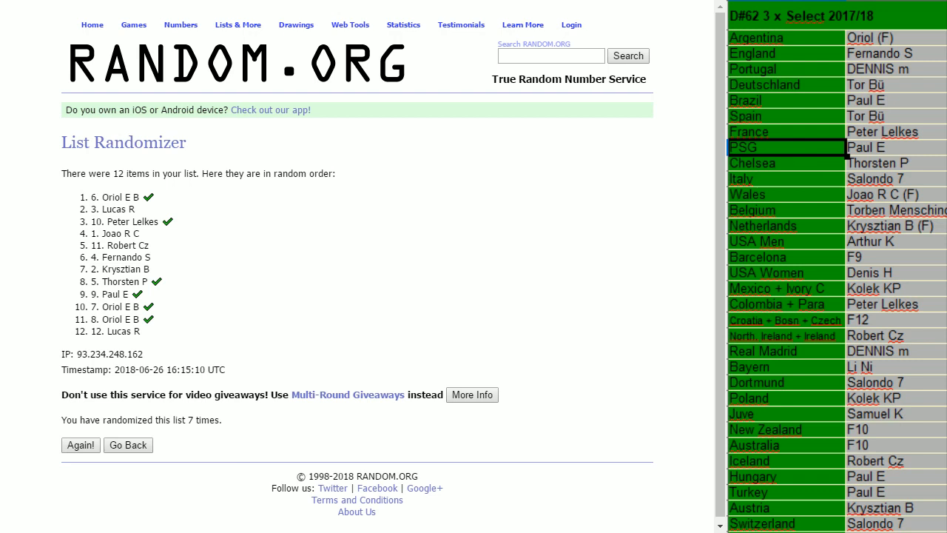
{"action": "scroll", "scroll_direction": "down", "scroll_amount": 3}
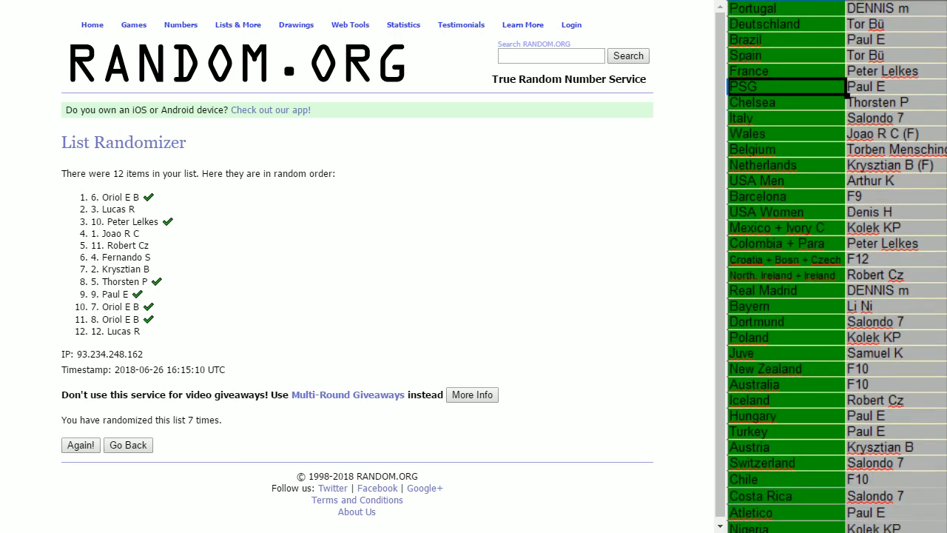
{"action": "scroll", "scroll_direction": "down", "scroll_amount": 3}
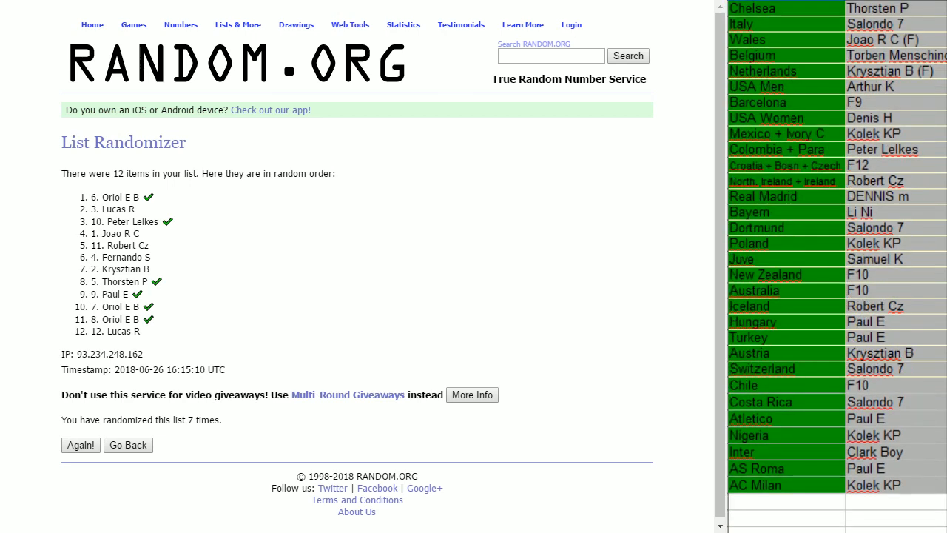
{"action": "scroll", "scroll_direction": "up", "scroll_amount": 3}
{"action": "type", "text": "Thorsten"}
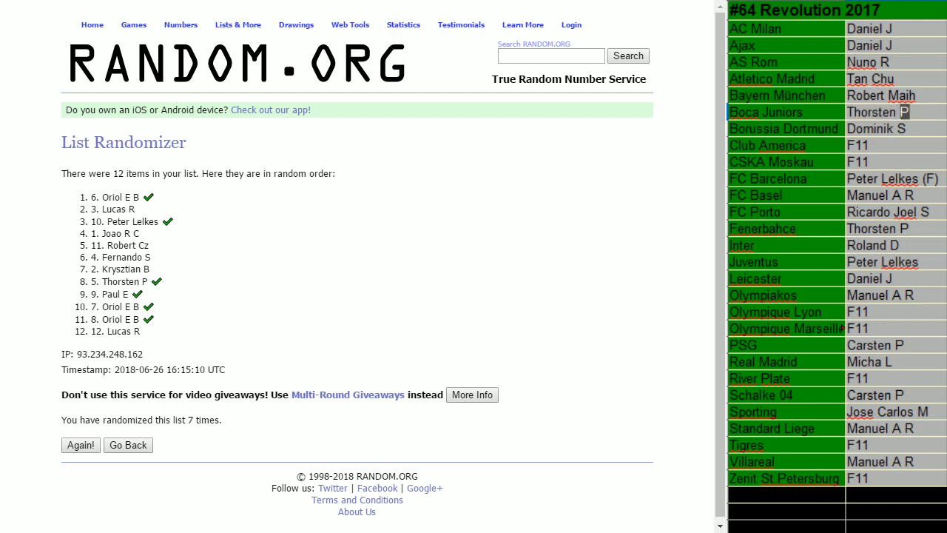
{"action": "mouse_move", "coordinate": [882, 245]}
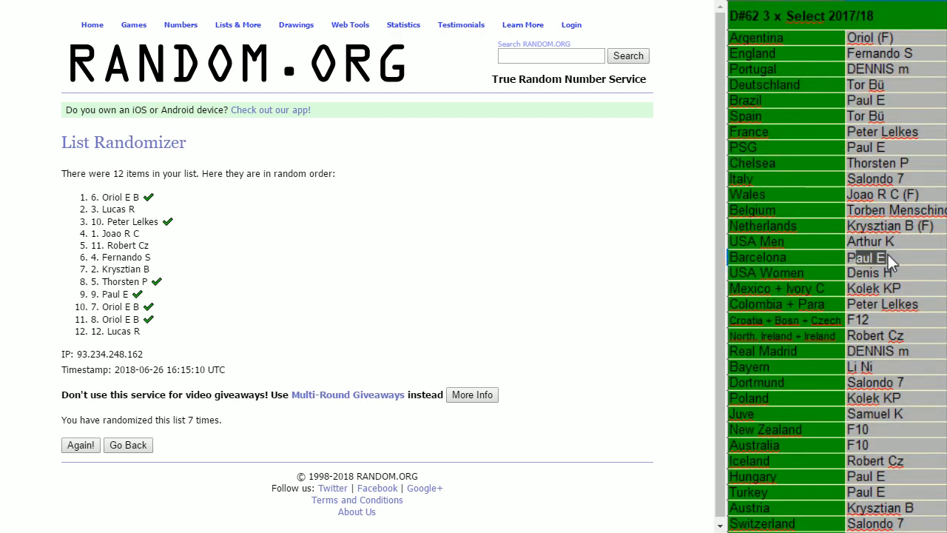
{"action": "mouse_move", "coordinate": [880, 257]}
{"action": "type", "text": " (F)"}
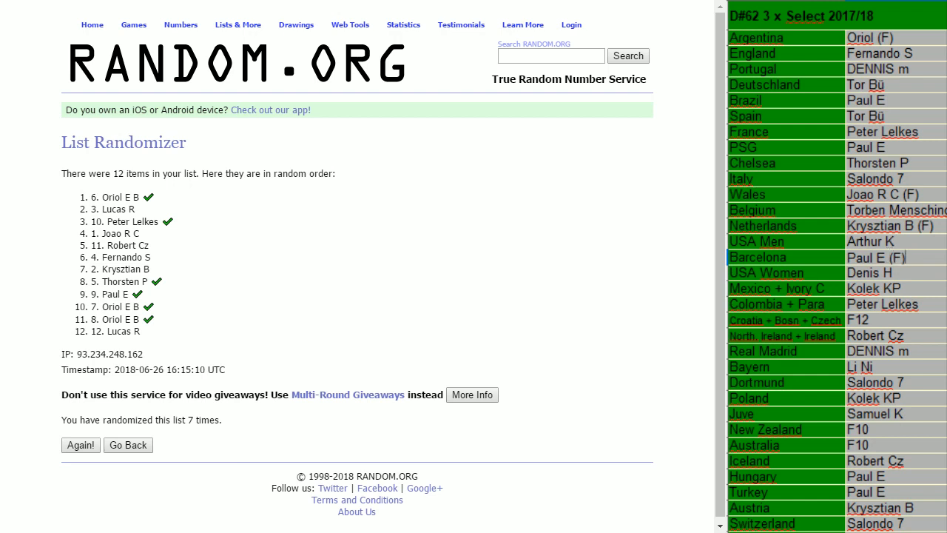
{"action": "mouse_move", "coordinate": [920, 432]}
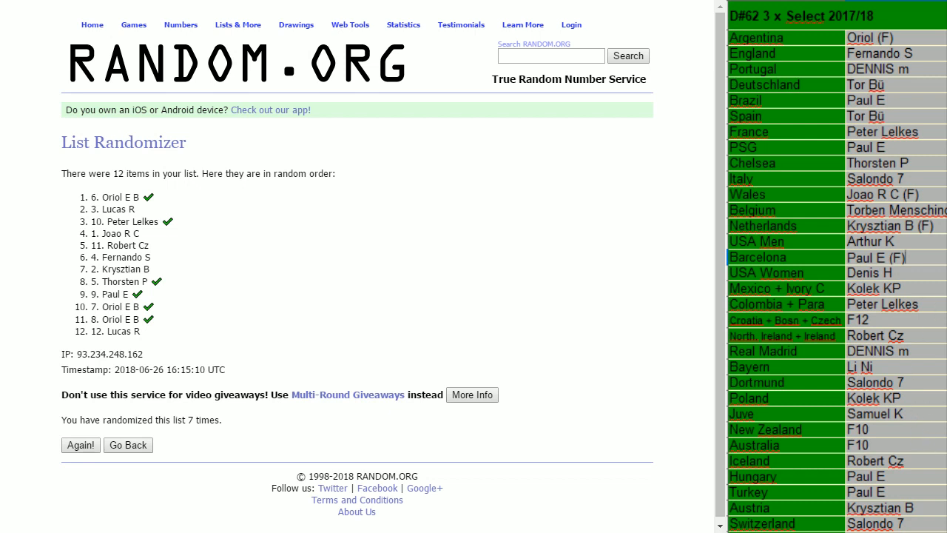
{"action": "scroll", "scroll_direction": "down", "scroll_amount": 3}
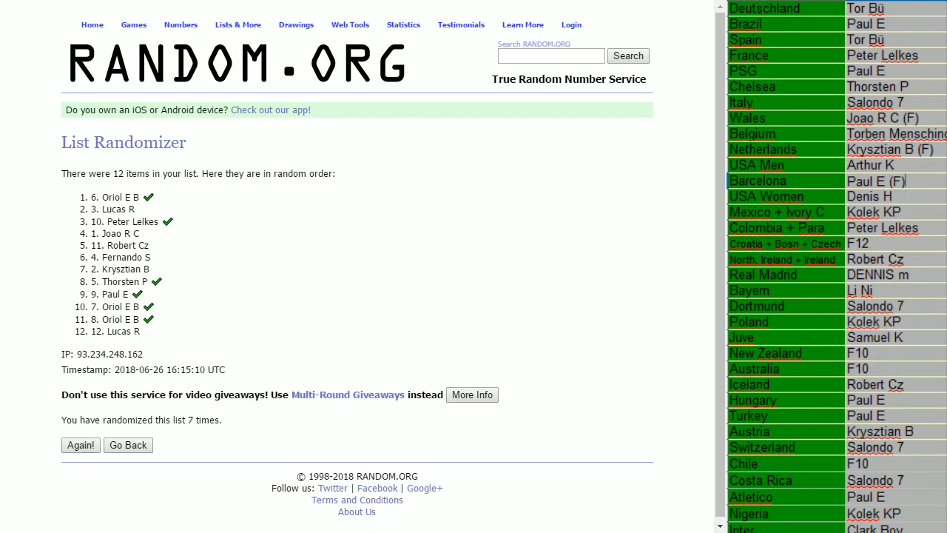
{"action": "mouse_move", "coordinate": [867, 364]}
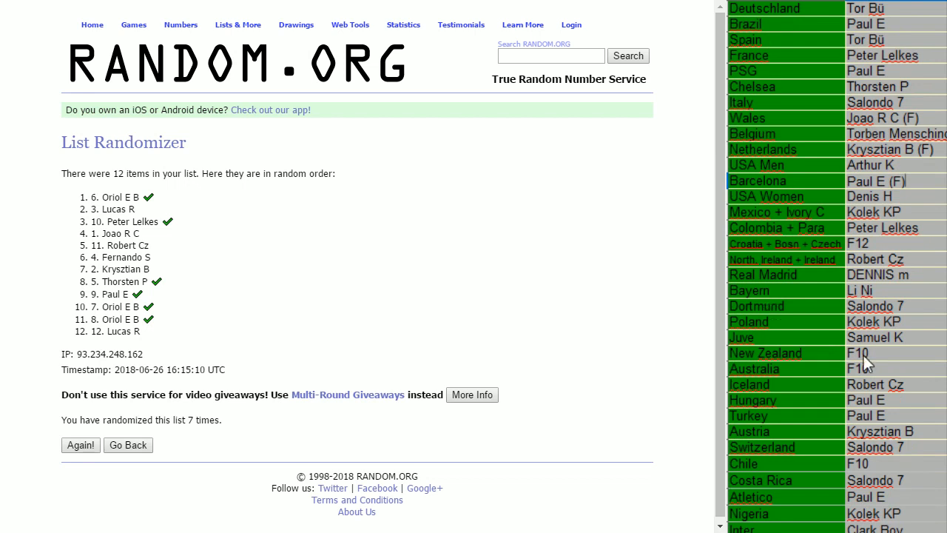